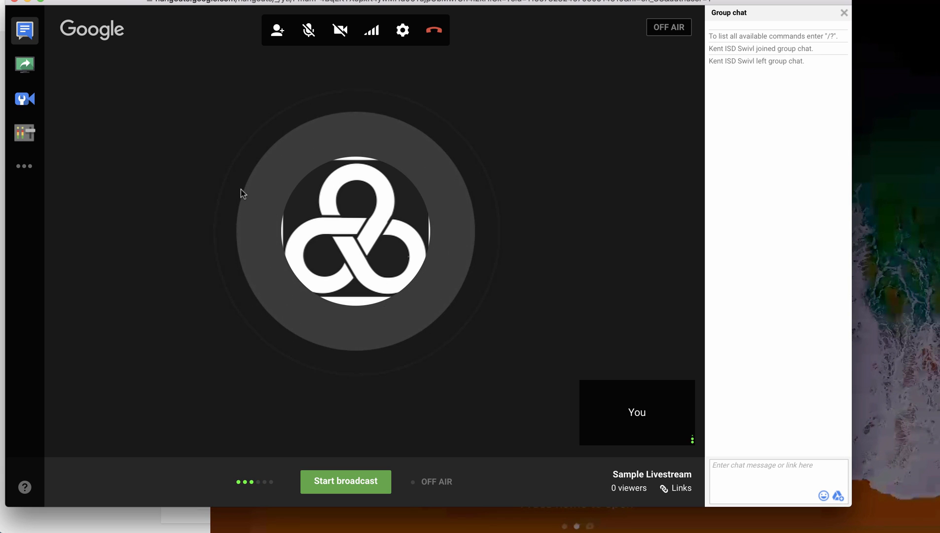
mouse_move(242, 170)
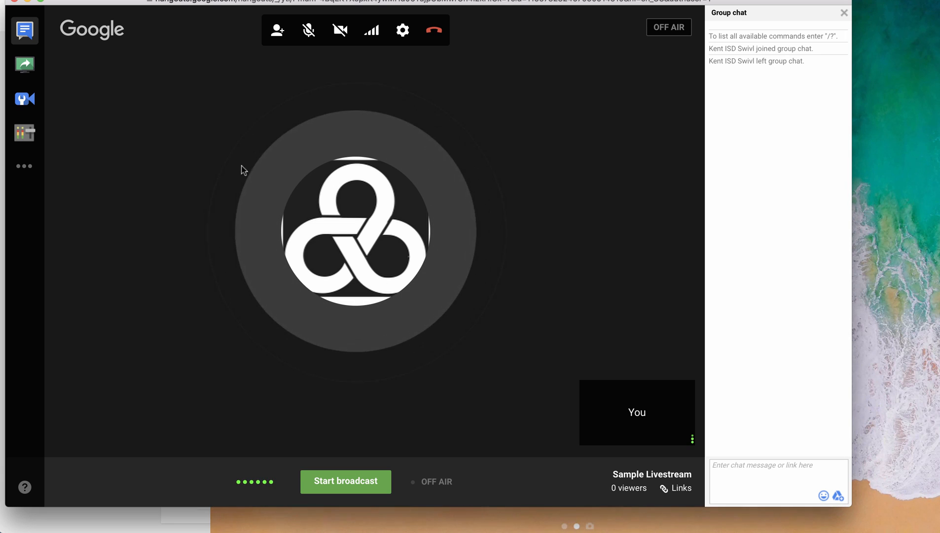
mouse_move(277, 31)
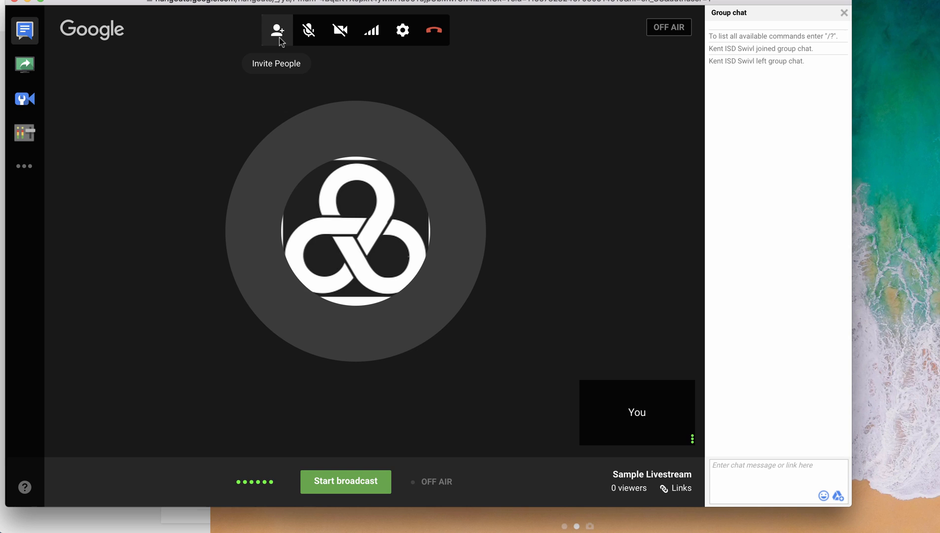
- Bring up the Invite People window showing the permanent hangout link and empty invite field
click(278, 30)
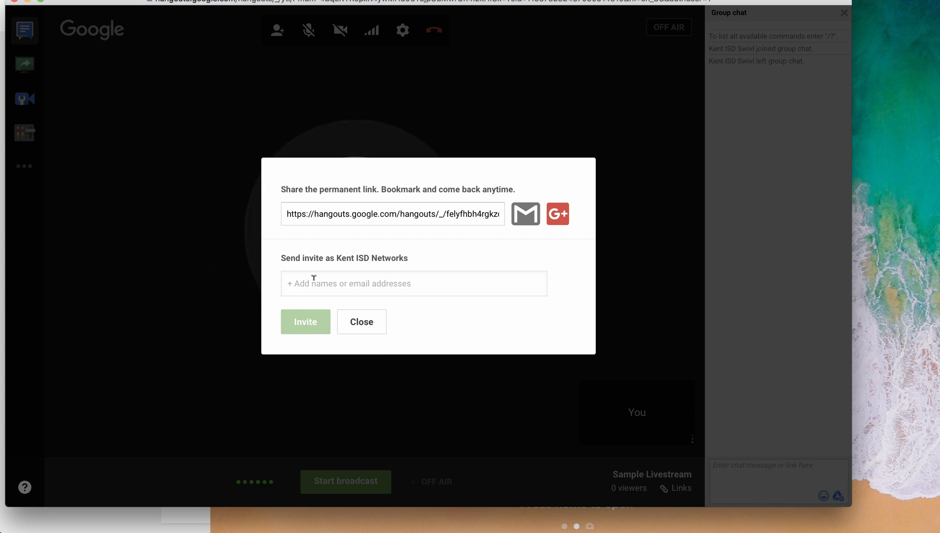
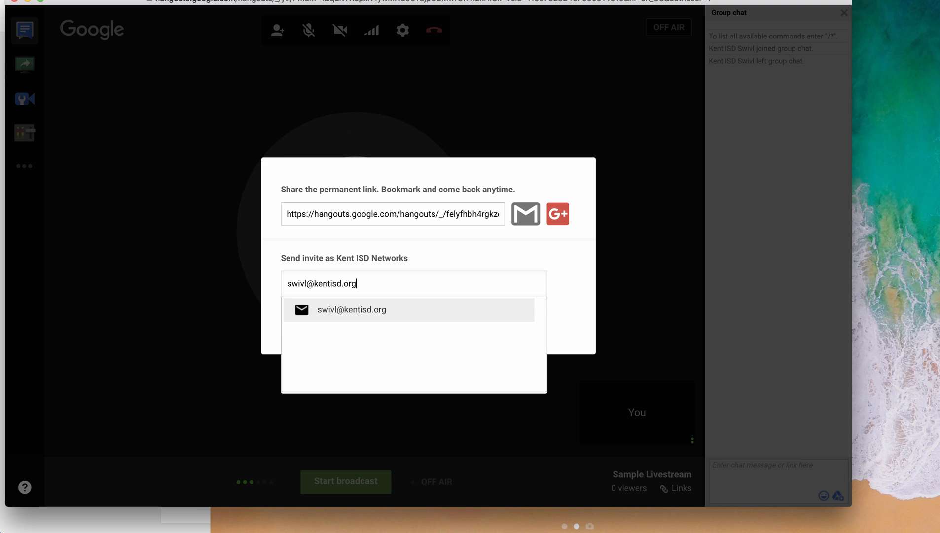
click(351, 310)
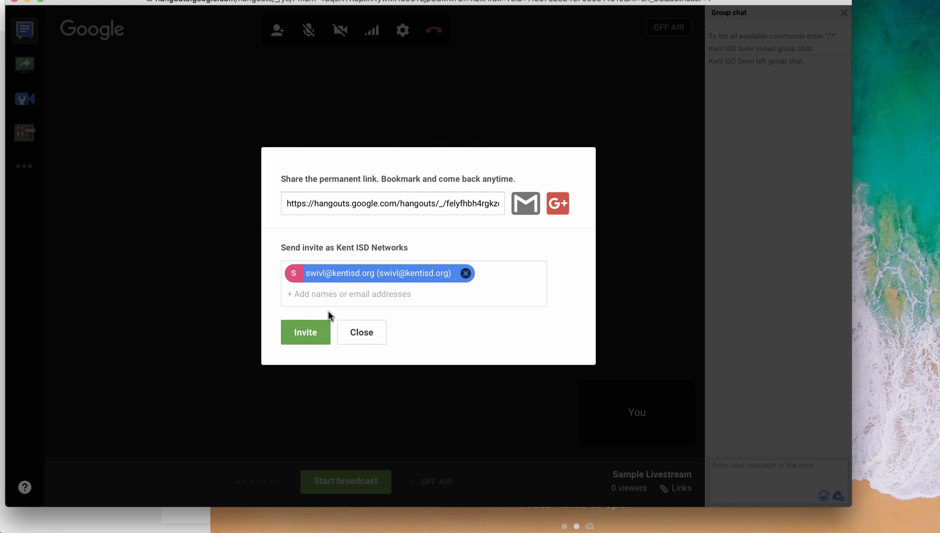
click(305, 332)
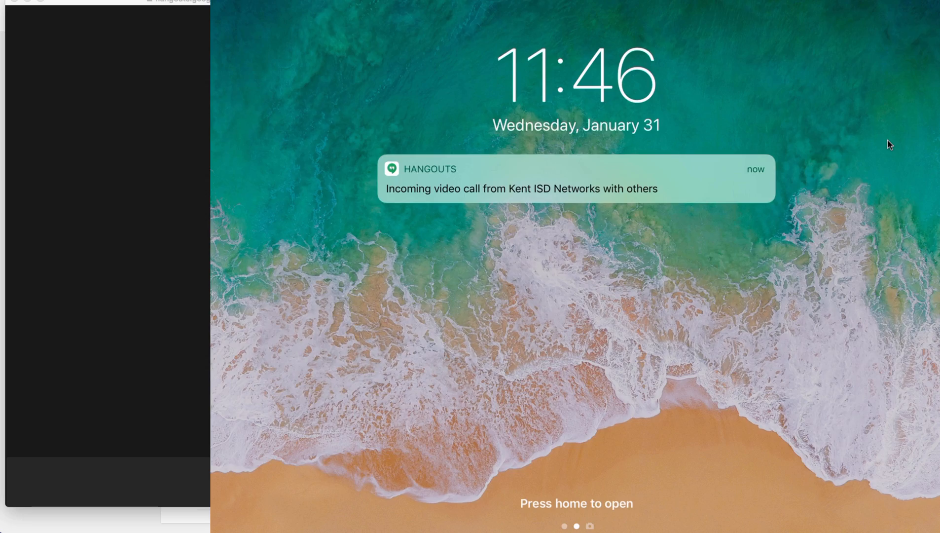
- Answer the incoming Hangouts video call from the iPad lock screen notification
click(575, 178)
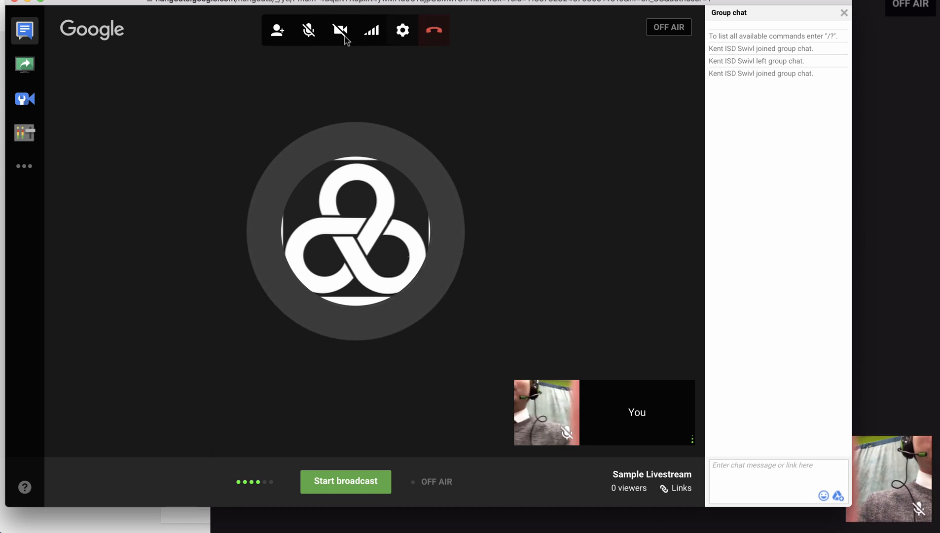
- Mute the computer's microphone and feature the computer's own 'You' feed in the main view
click(308, 30)
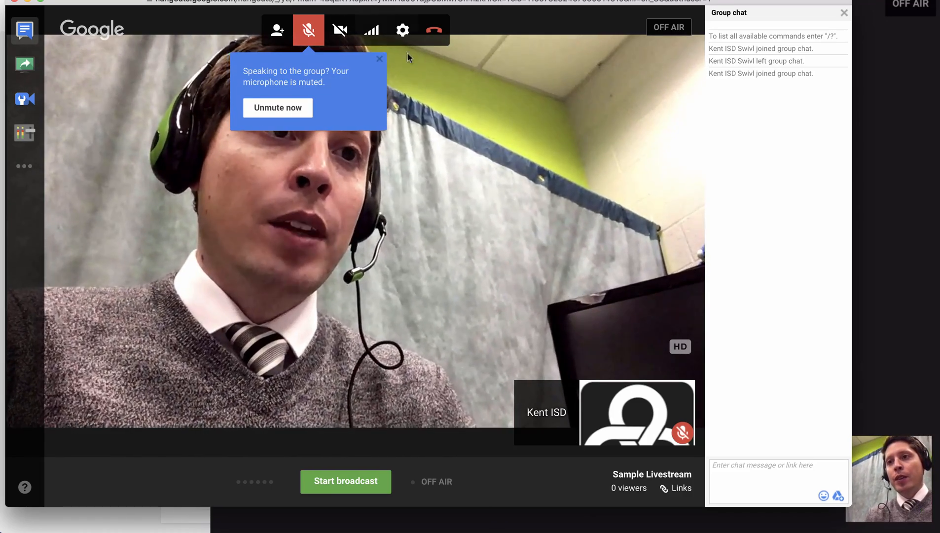
click(379, 59)
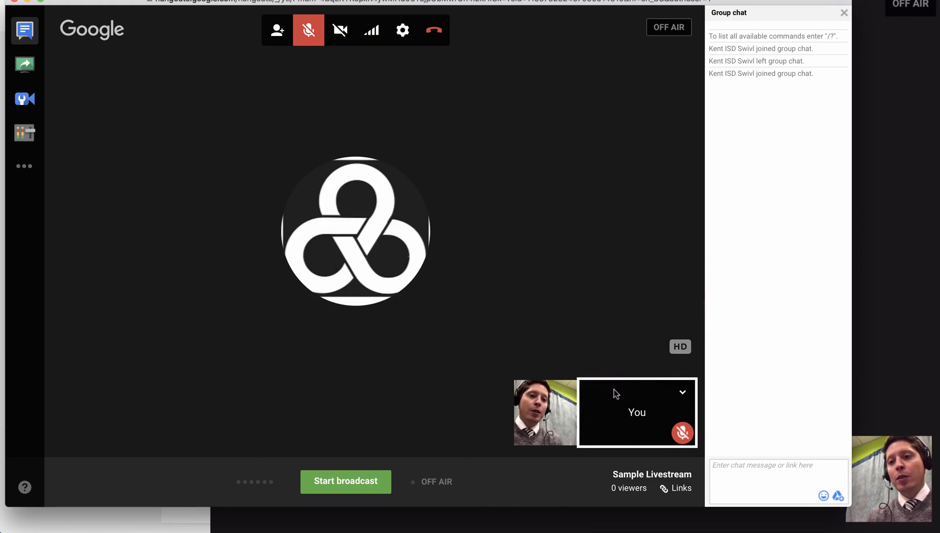
mouse_move(625, 402)
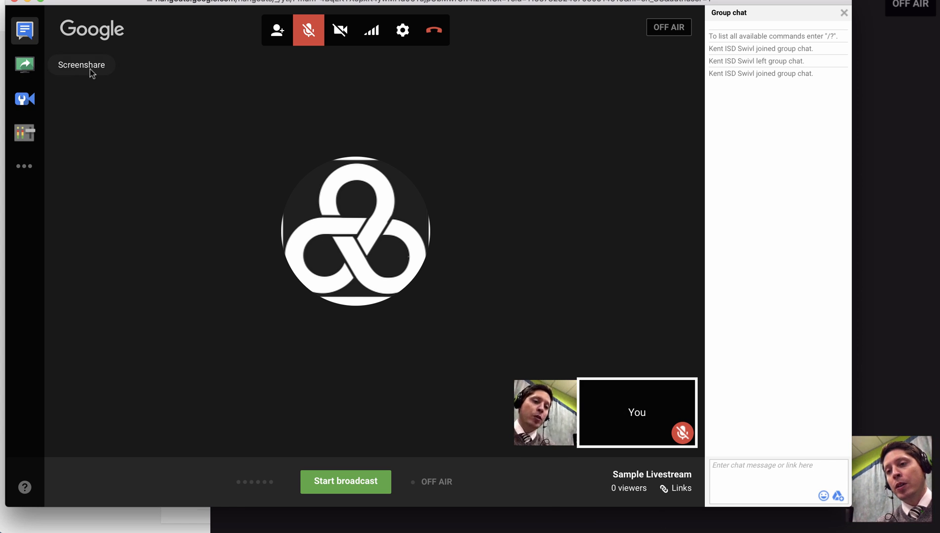
mouse_move(109, 83)
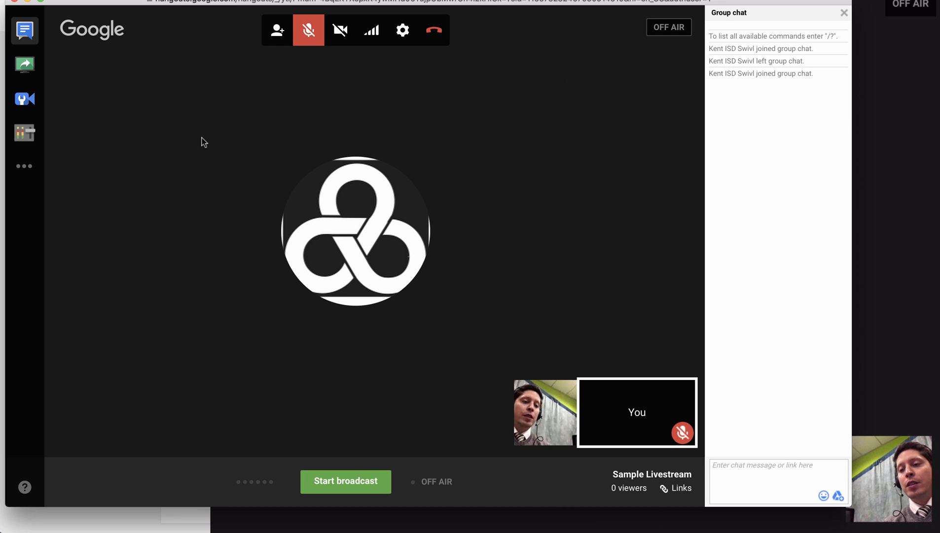
mouse_move(539, 149)
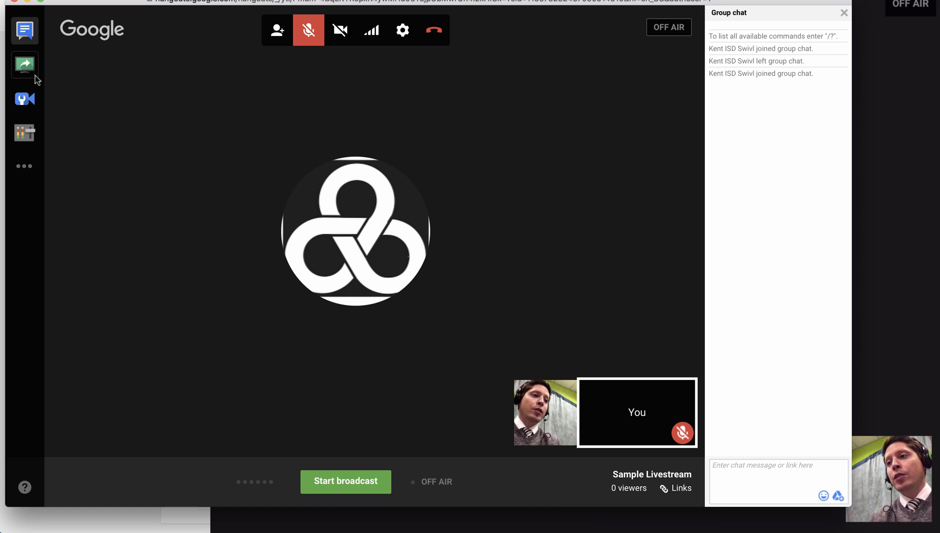
mouse_move(24, 65)
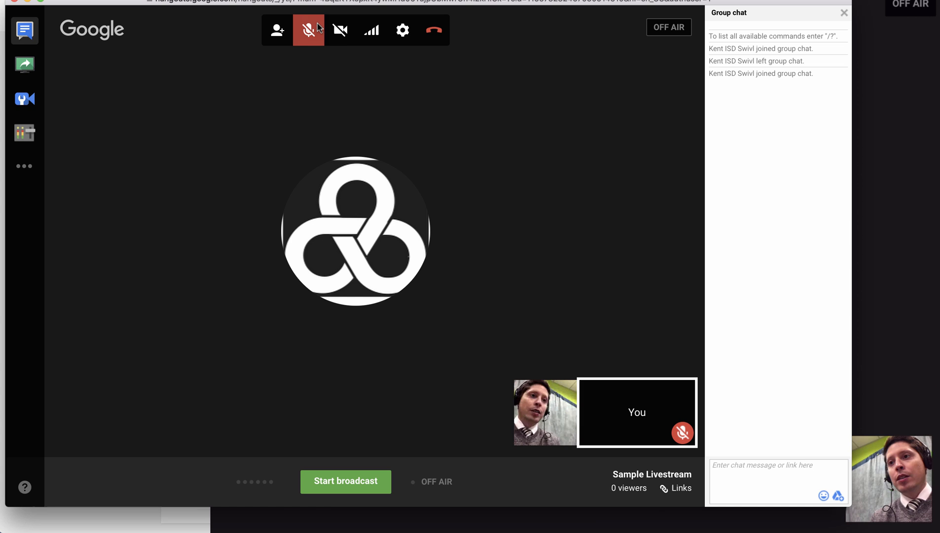
mouse_move(309, 31)
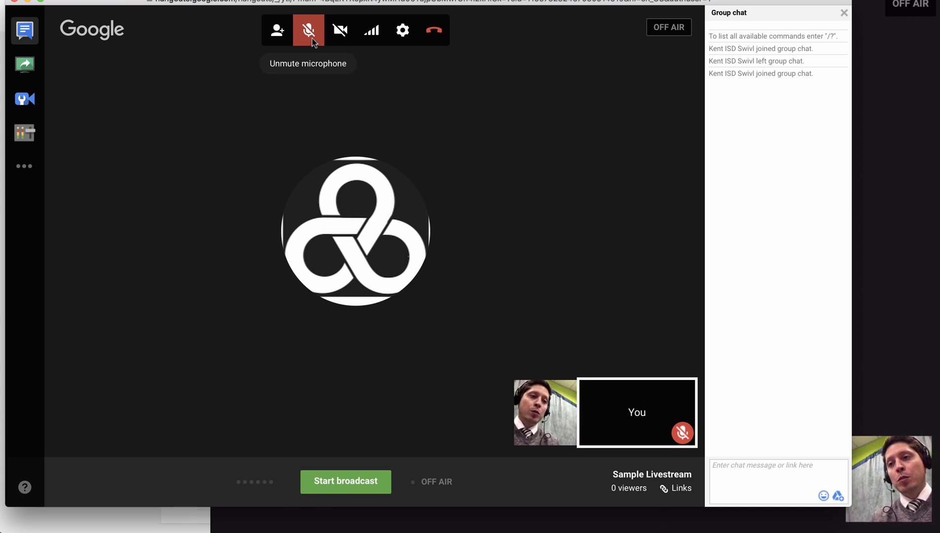
mouse_move(339, 70)
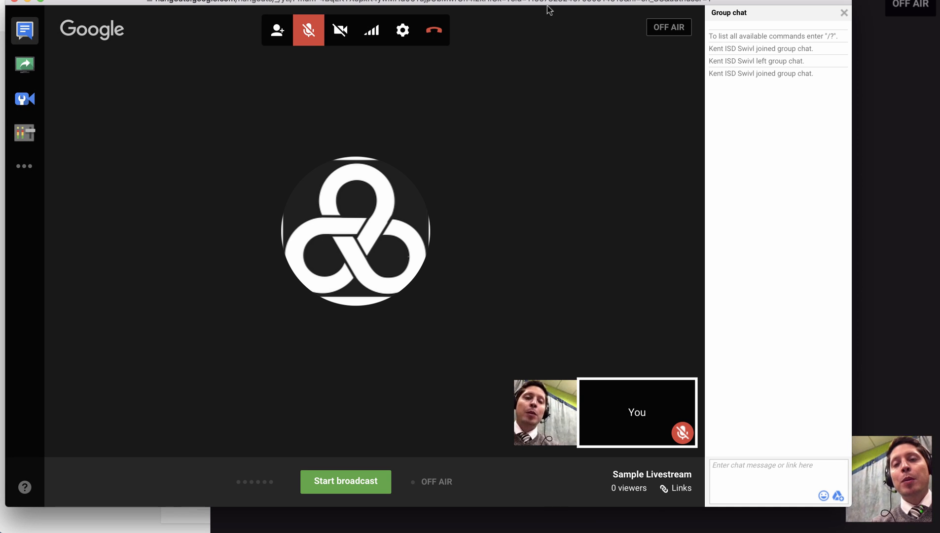
mouse_move(548, 2)
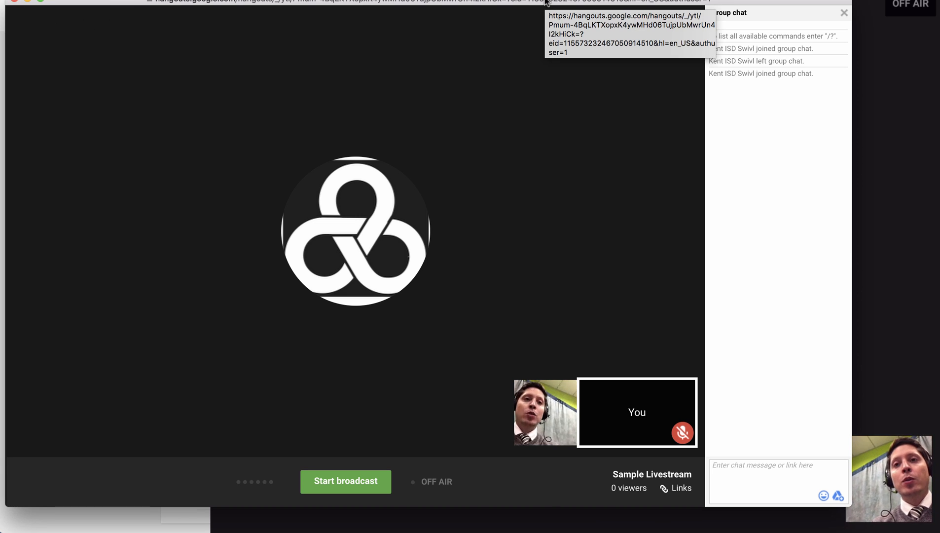